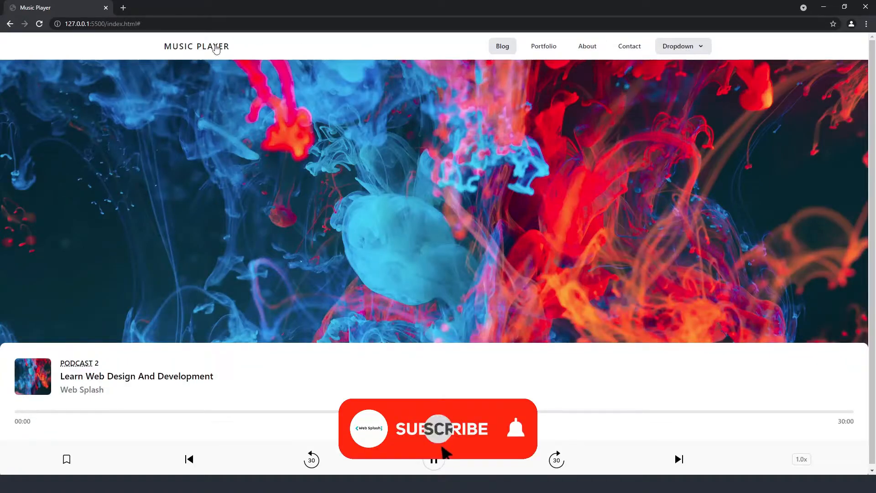
# Preview the finished music player in Chrome, then view index.html beside the blank preview
pyautogui.click(439, 428)
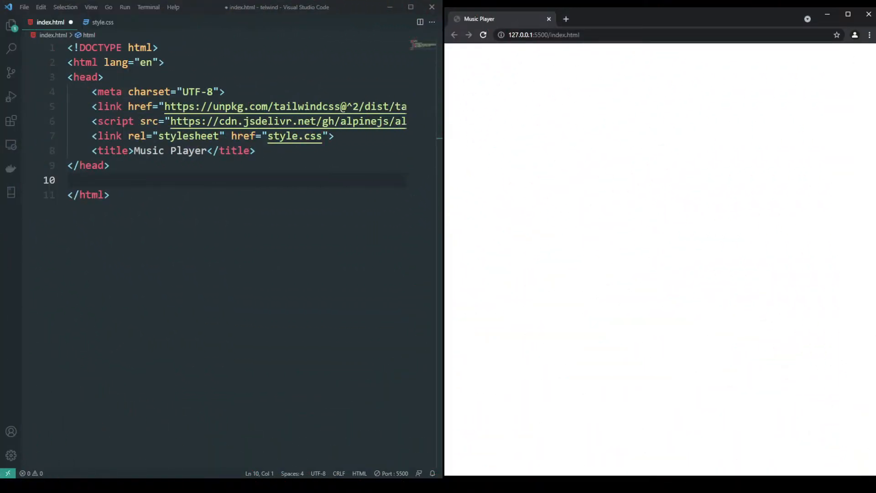
# Write the body markup with the Tailwind navbar, podcast details, timeline and playback buttons
pyautogui.write('</body>')
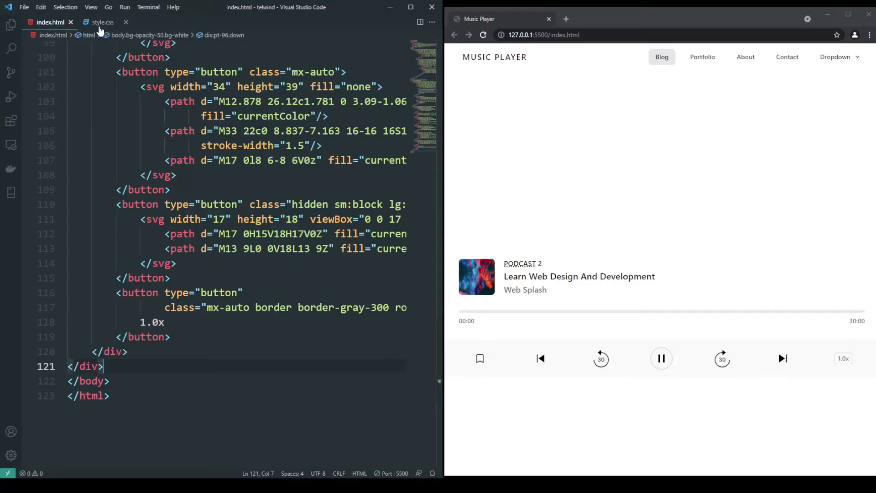
# In style.css, set the ink image as body background with zero margin and 600px top padding
pyautogui.click(102, 22)
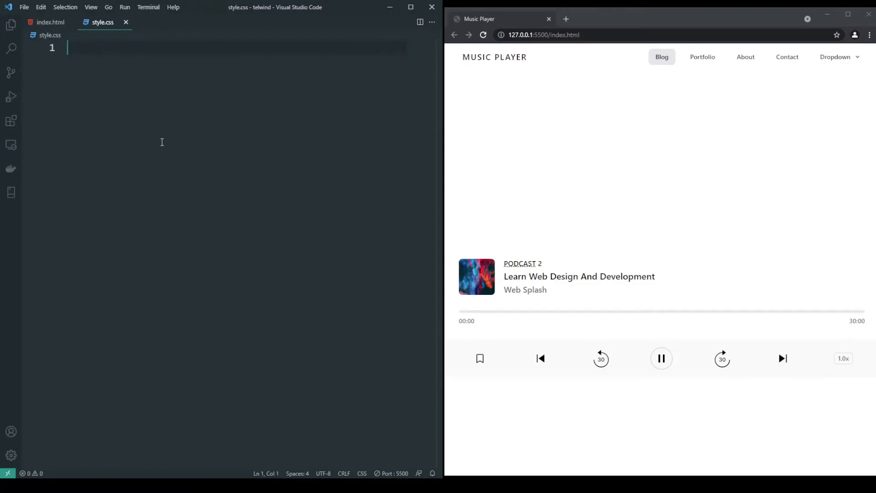
pyautogui.write('body {')
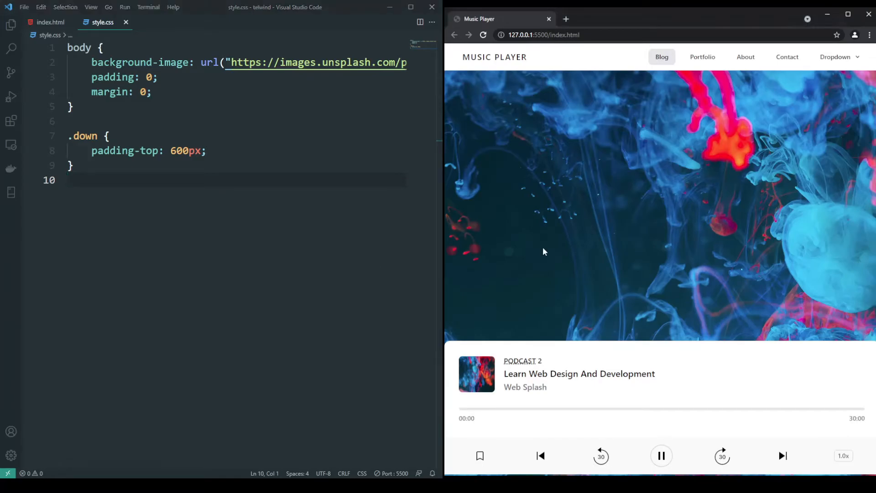
pyautogui.click(50, 22)
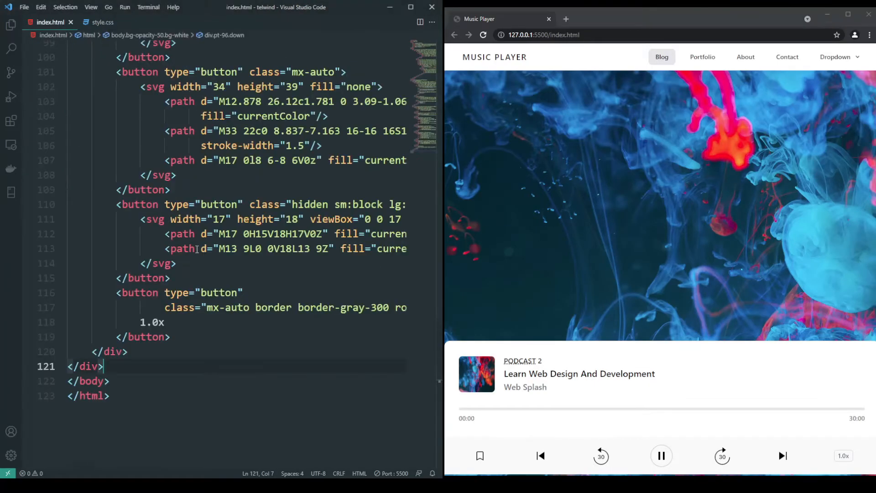